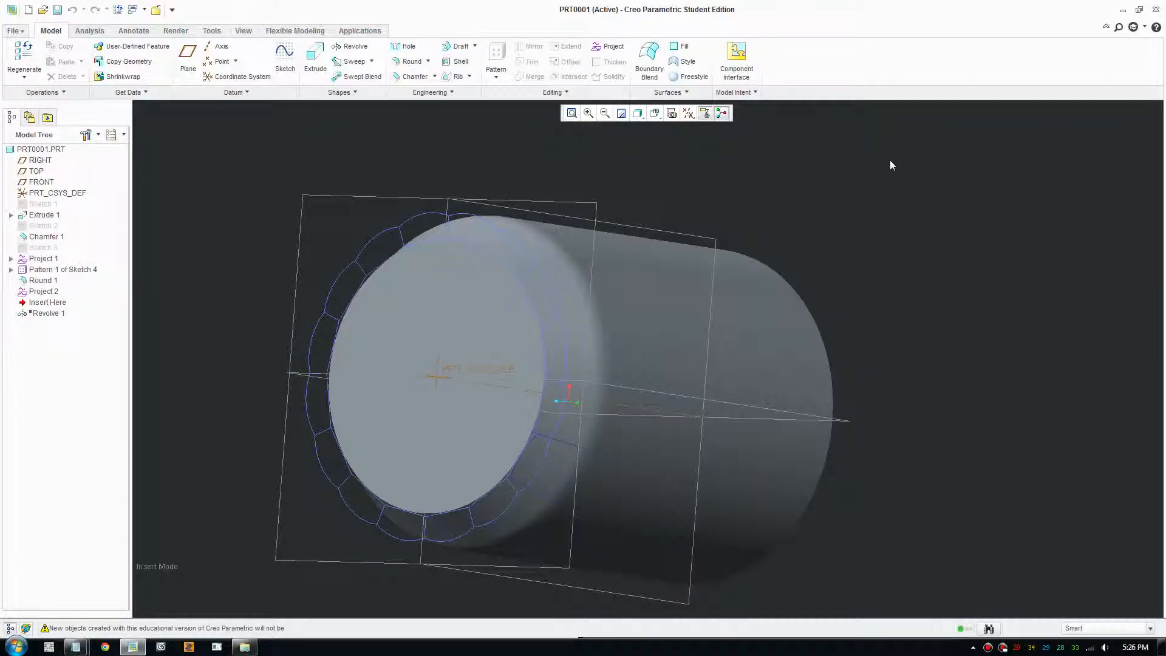
{"action": "mouse_move", "coordinate": [784, 282]}
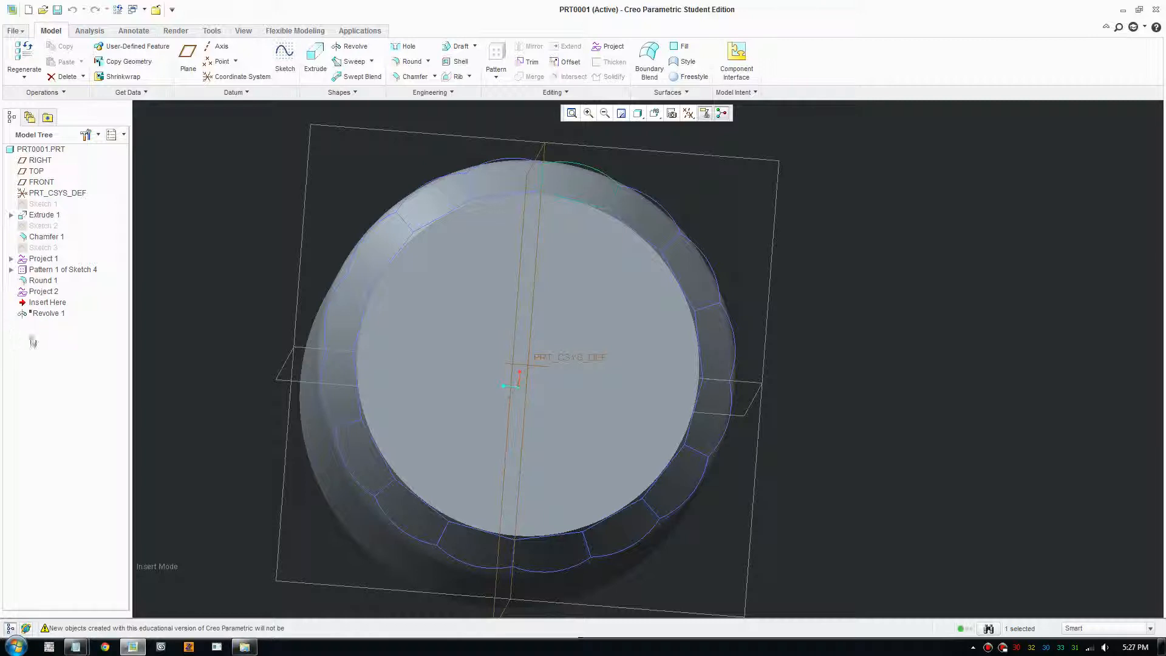
- Delete the Project 2 curve and the Pattern 1 of Sketch 4 feature, confirming each
{"action": "left_click", "coordinate": [47, 302]}
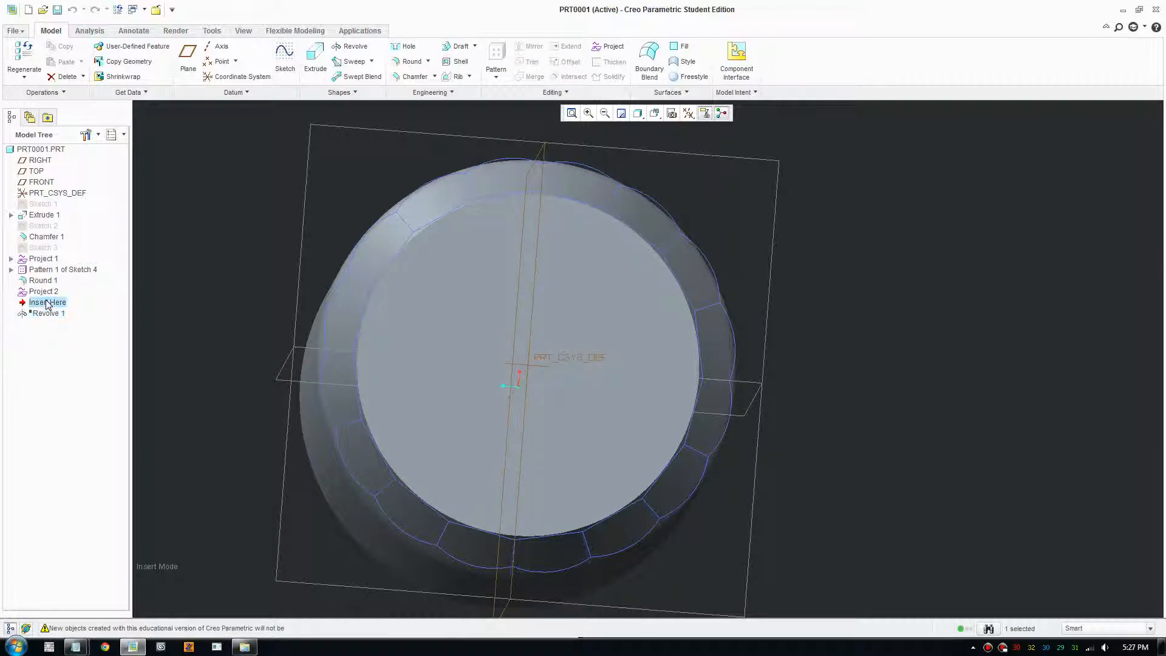
{"action": "left_click", "coordinate": [44, 280]}
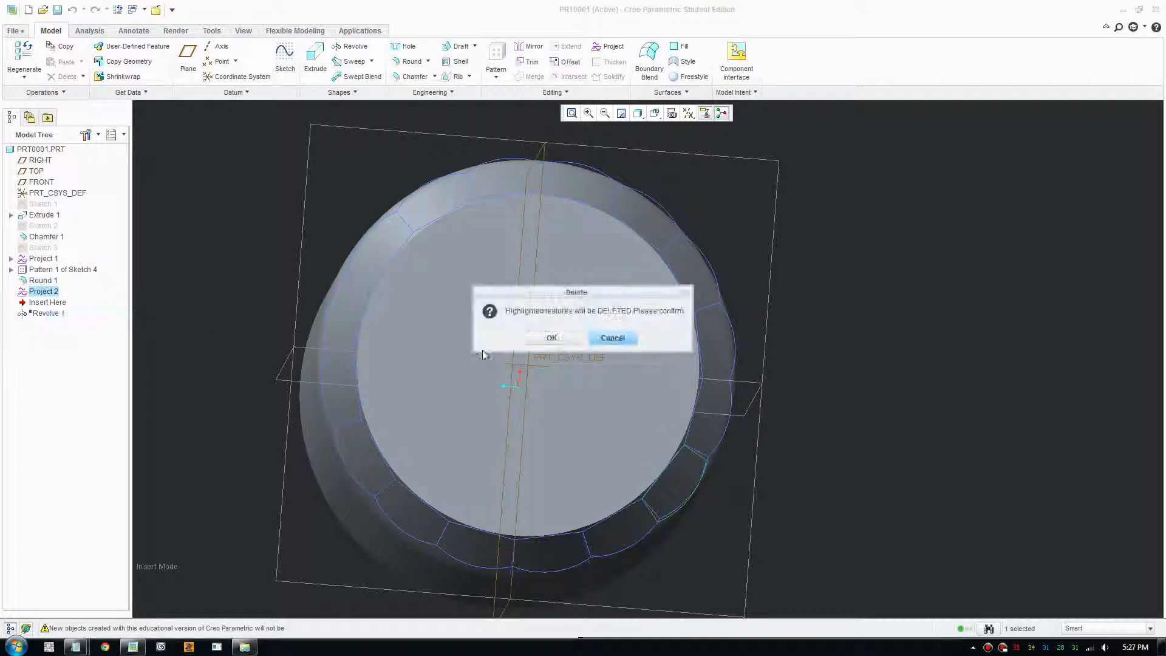
{"action": "left_click", "coordinate": [550, 338]}
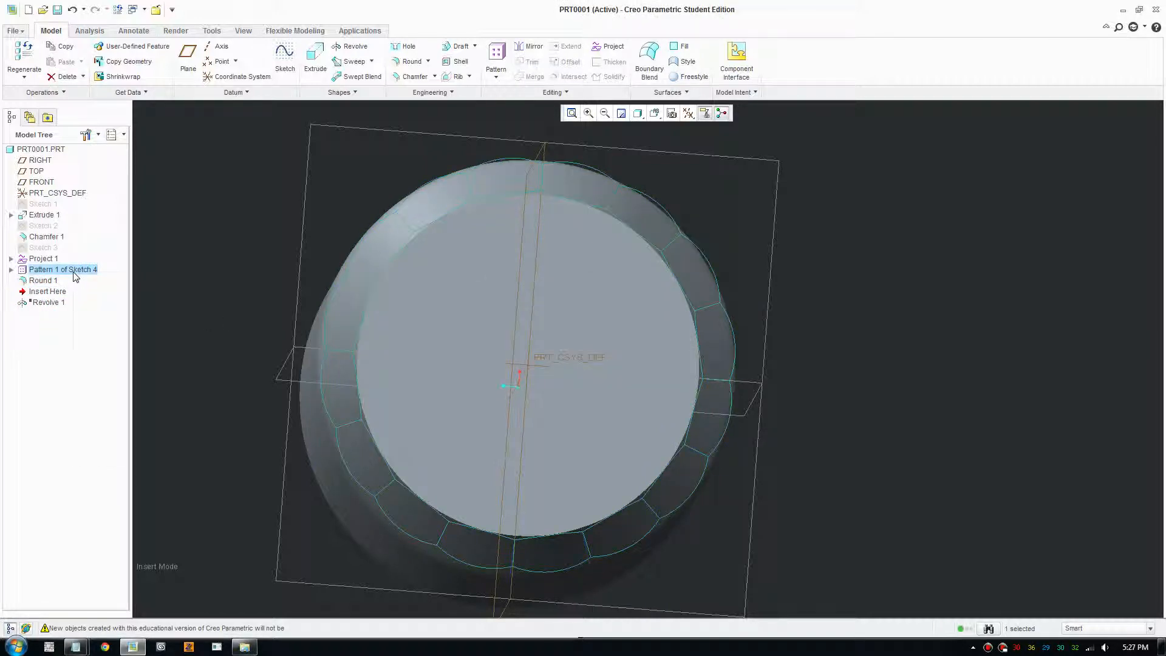
{"action": "left_click", "coordinate": [66, 75]}
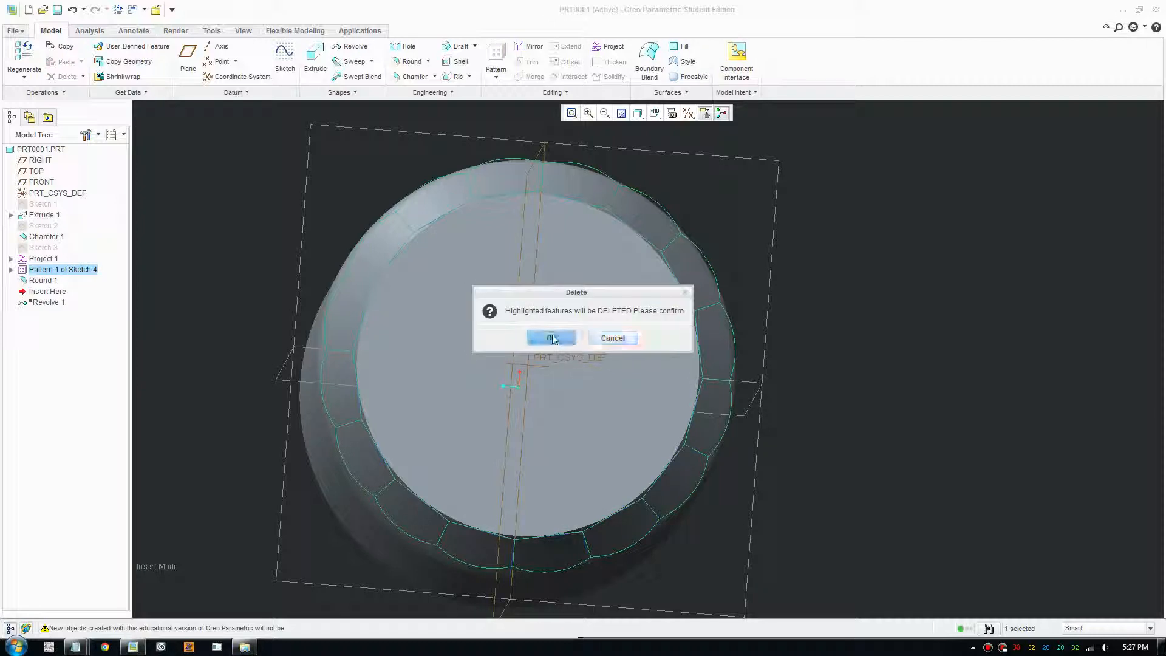
{"action": "left_click", "coordinate": [551, 337]}
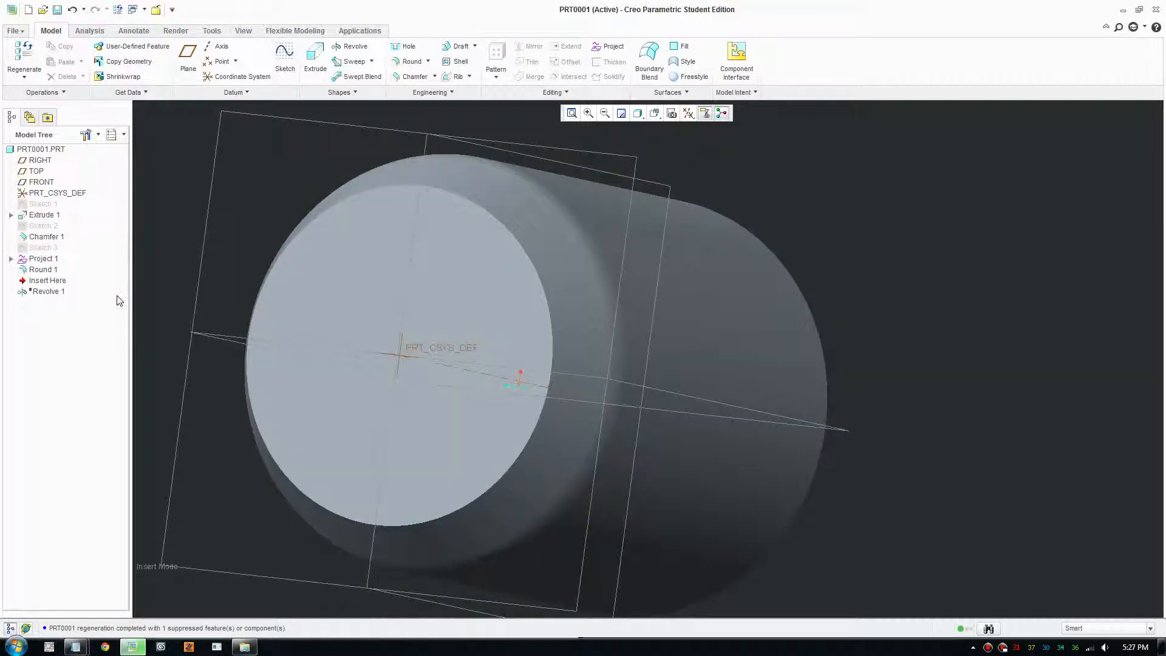
- Delete the Project 1 curve as well, leaving the plain cup body
{"action": "left_click", "coordinate": [44, 257]}
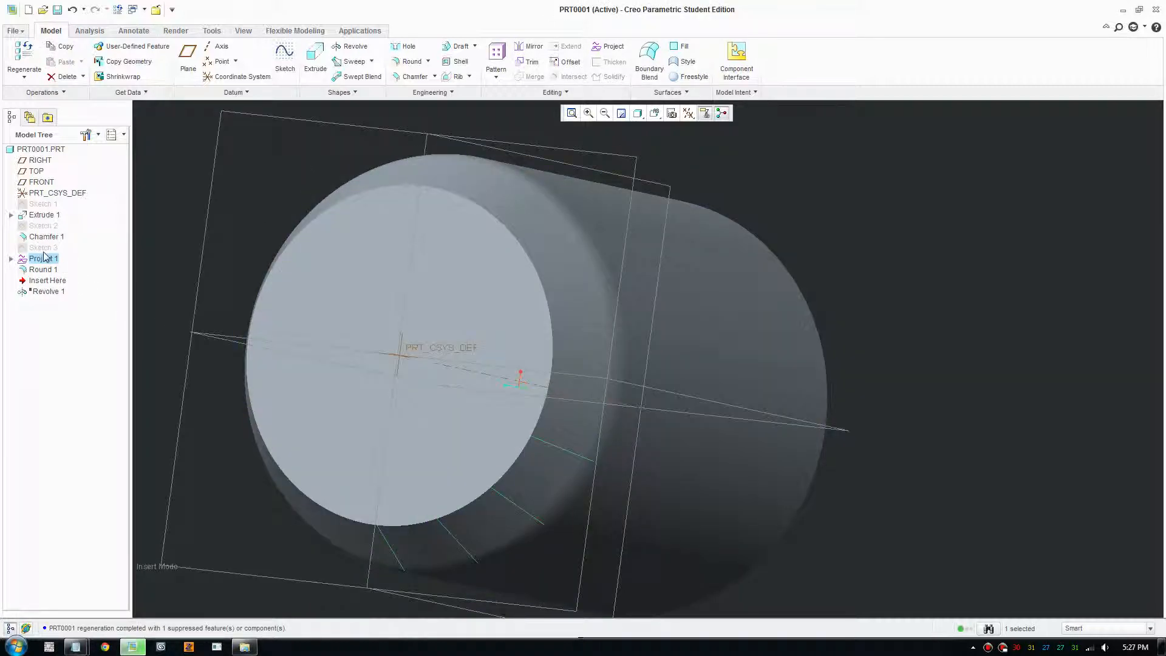
{"action": "left_click", "coordinate": [44, 258]}
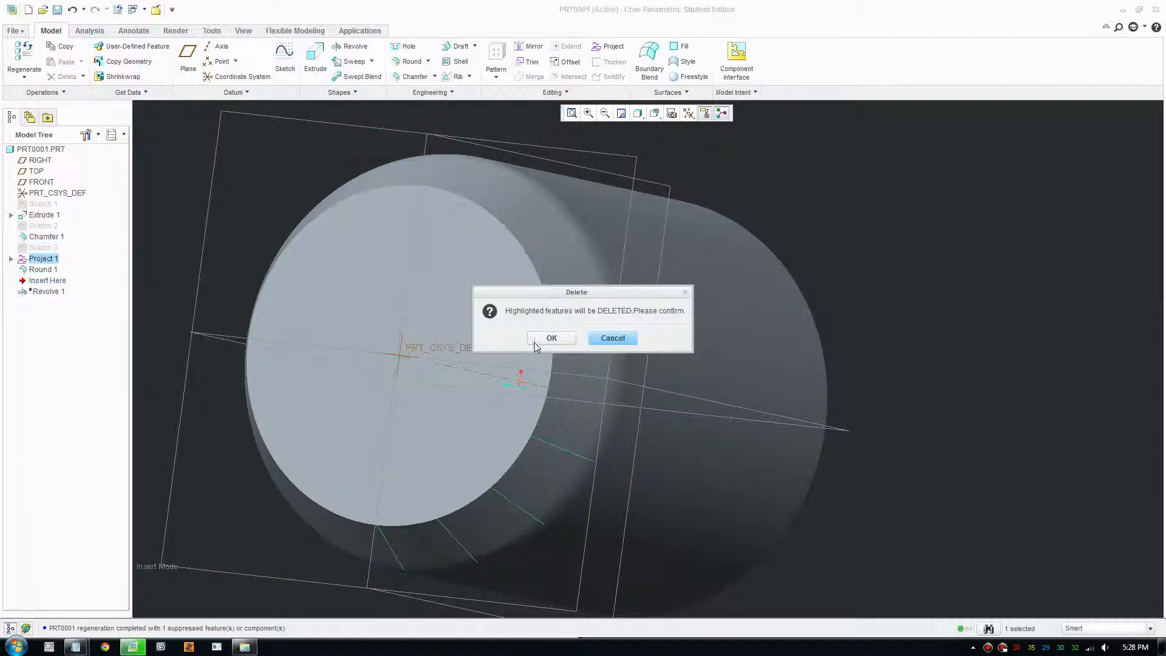
{"action": "left_click", "coordinate": [551, 338]}
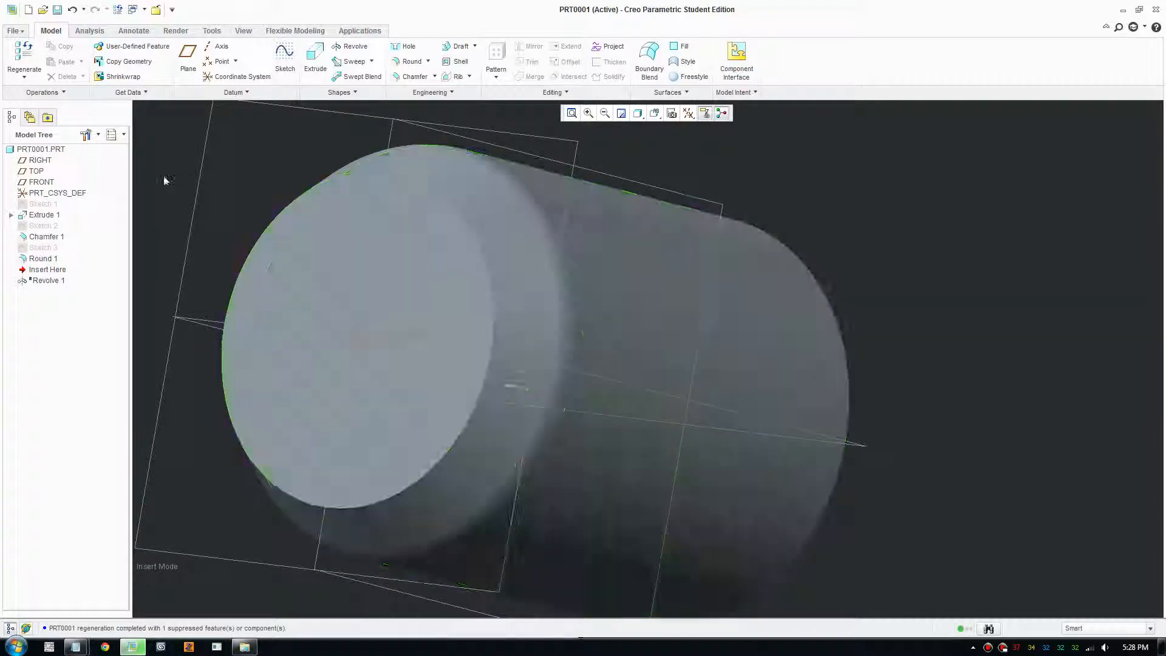
{"action": "left_click", "coordinate": [284, 56]}
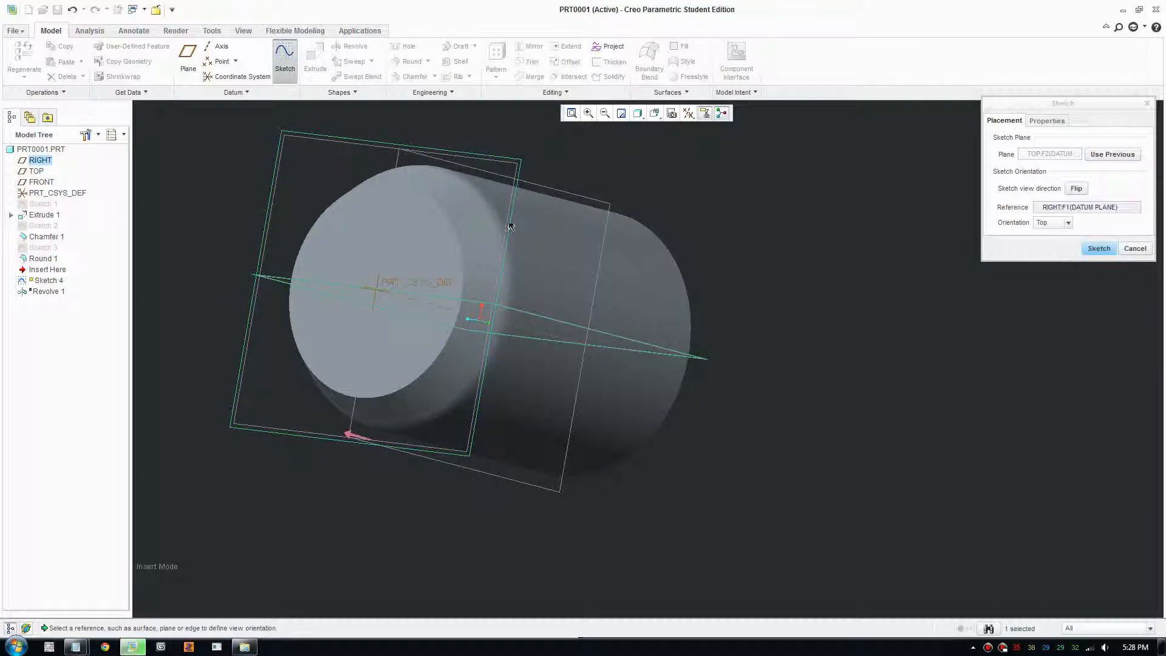
- Sketch on the TOP plane face-on and draw a line from the origin angled 22.50° from vertical
{"action": "left_click", "coordinate": [1098, 247]}
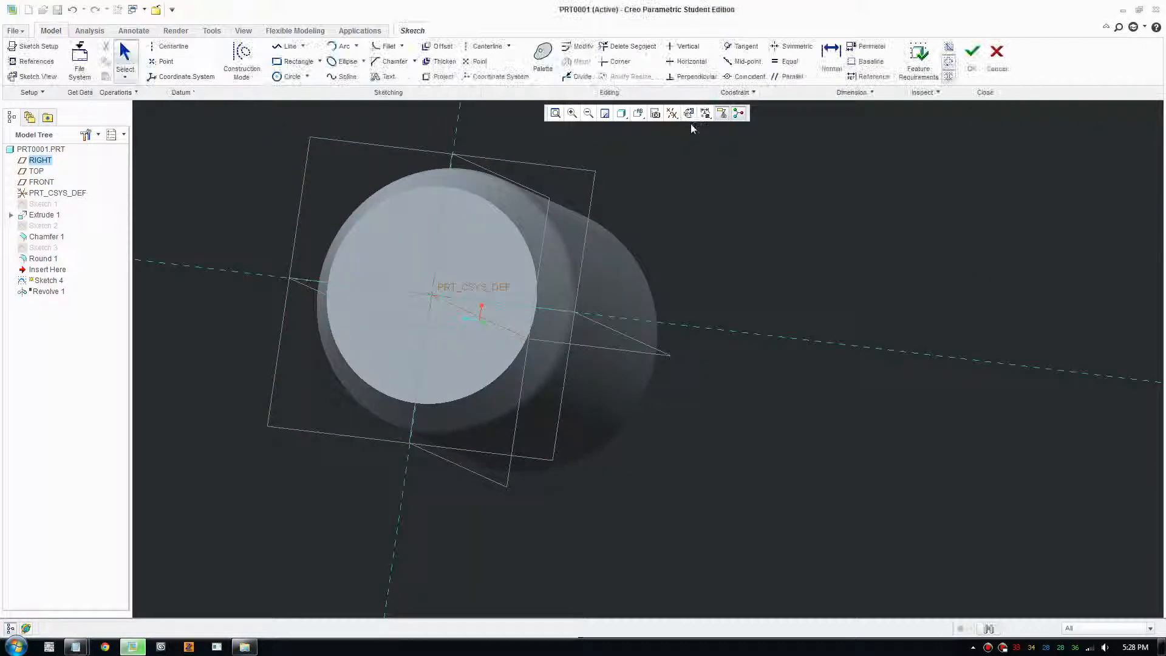
{"action": "left_click", "coordinate": [622, 113]}
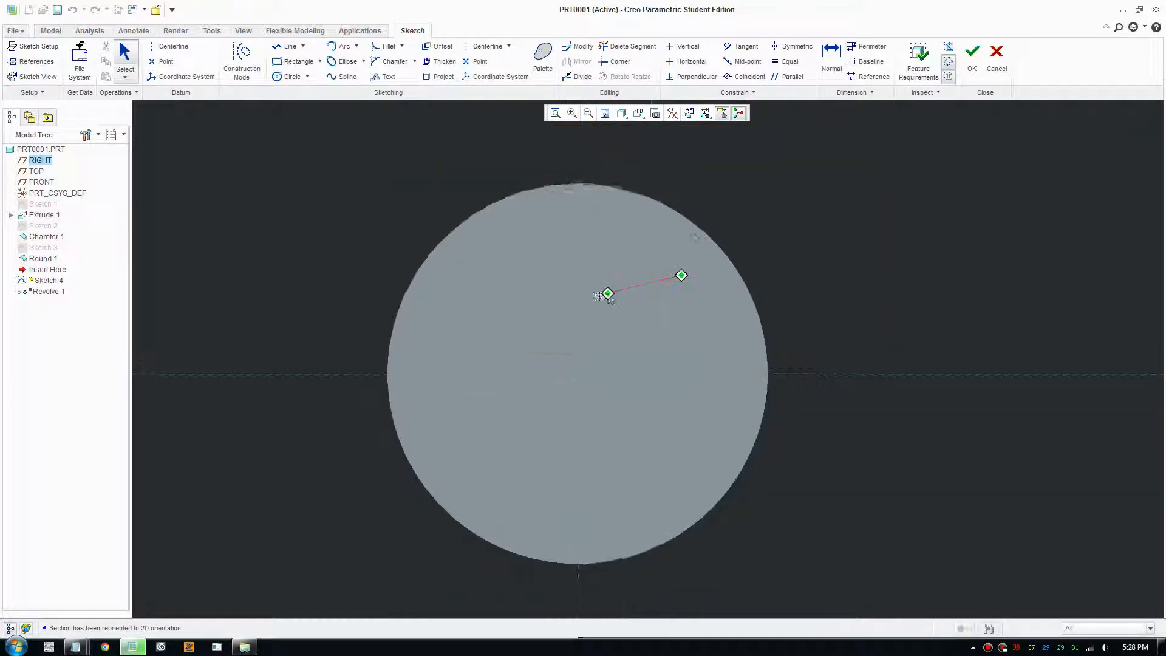
{"action": "left_click", "coordinate": [291, 46]}
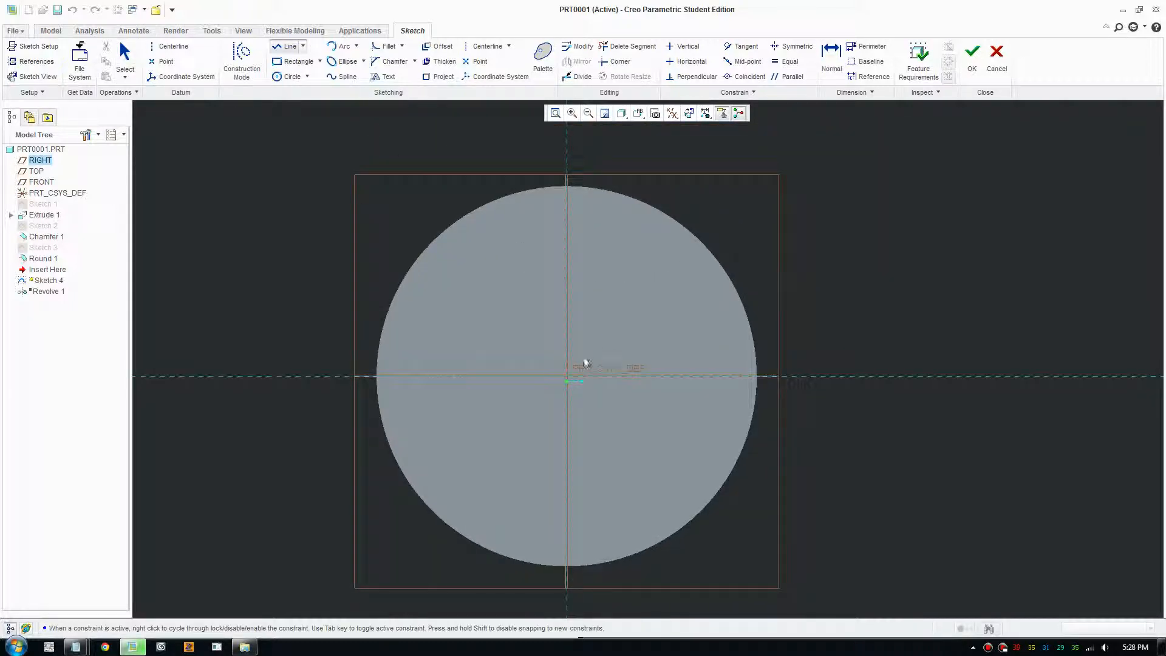
{"action": "left_click", "coordinate": [566, 379]}
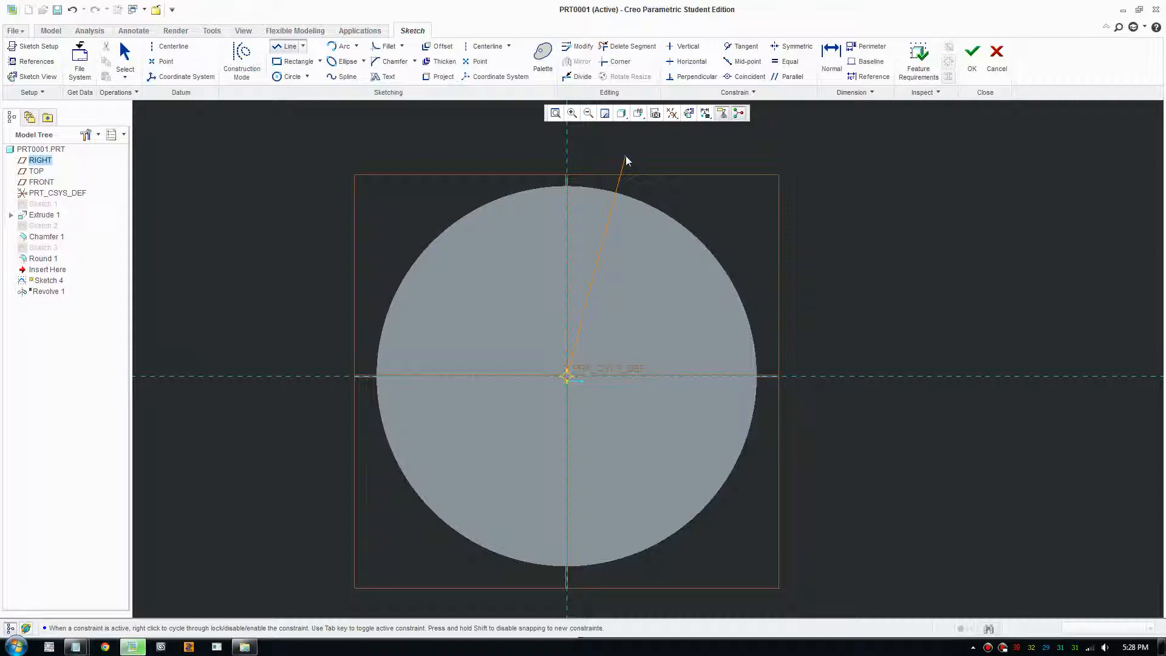
{"action": "left_click", "coordinate": [599, 200]}
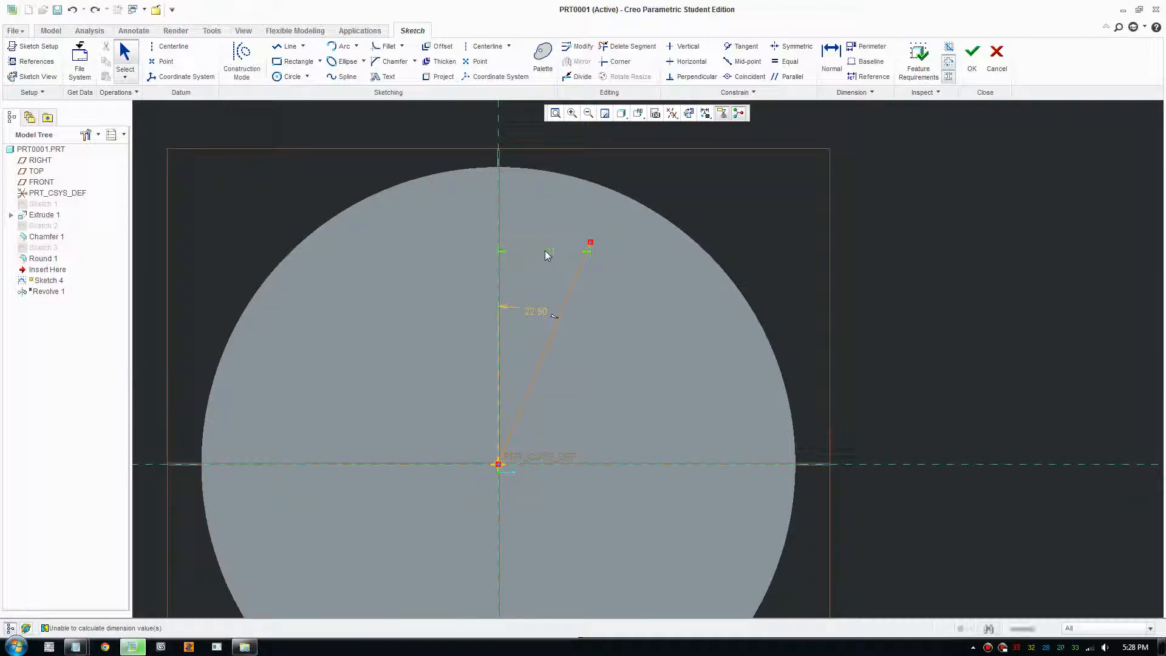
{"action": "left_click", "coordinate": [584, 255]}
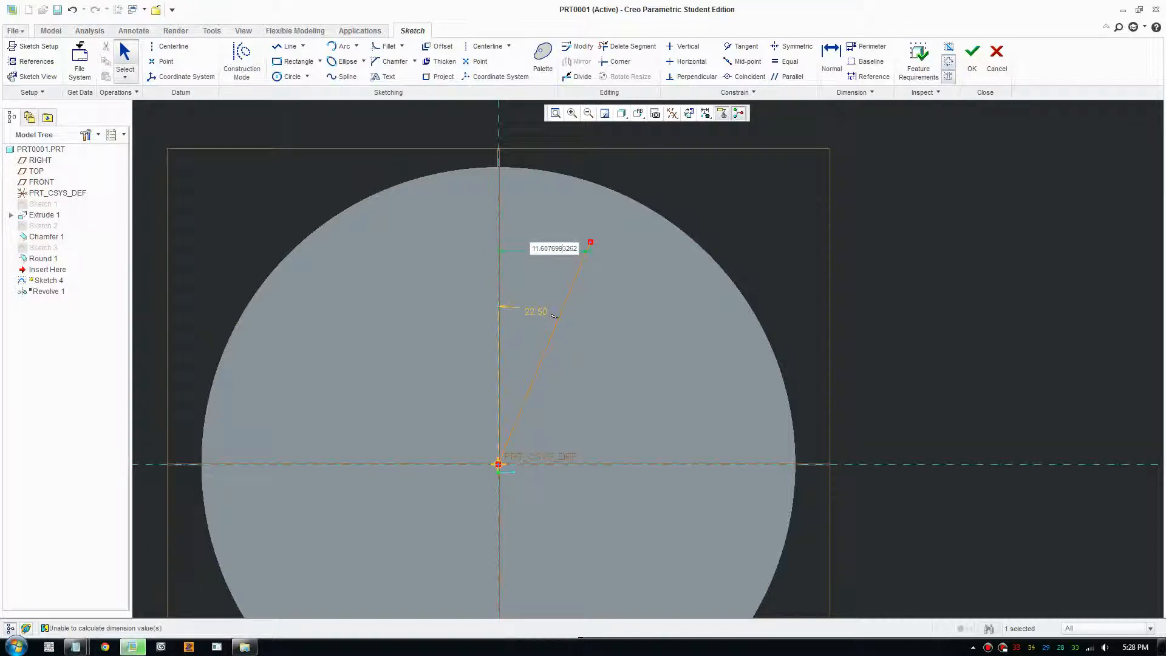
{"action": "mouse_move", "coordinate": [627, 170]}
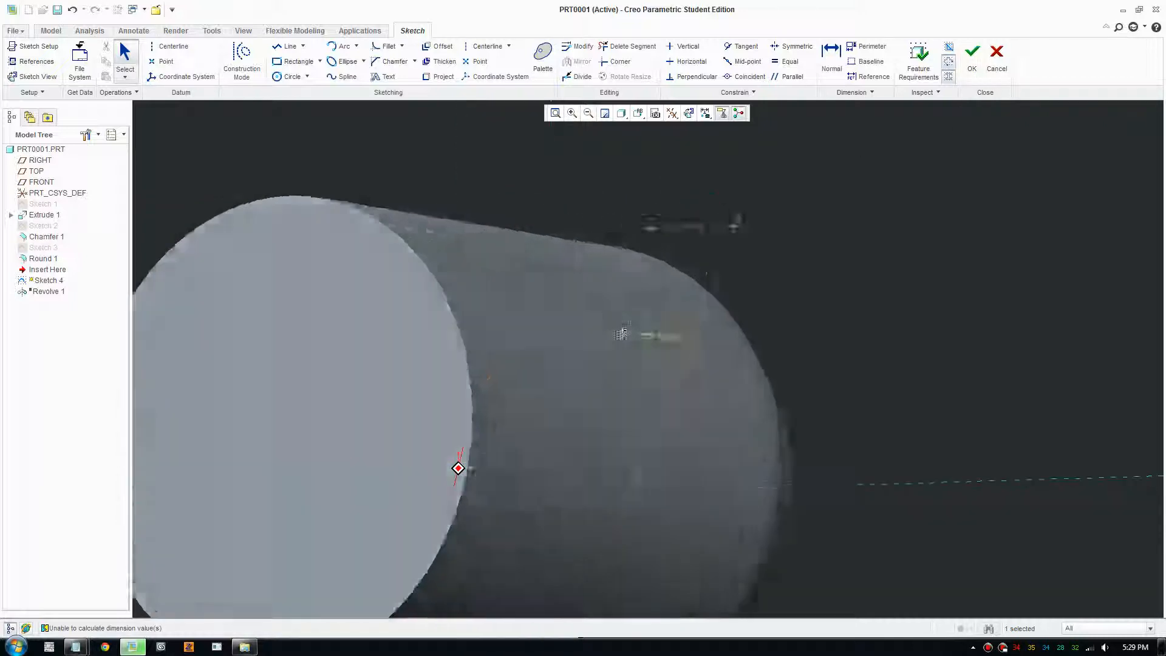
- Close the wedge-shaped segment outline at the rim and accept it as Sketch 4
{"action": "left_click", "coordinate": [637, 112]}
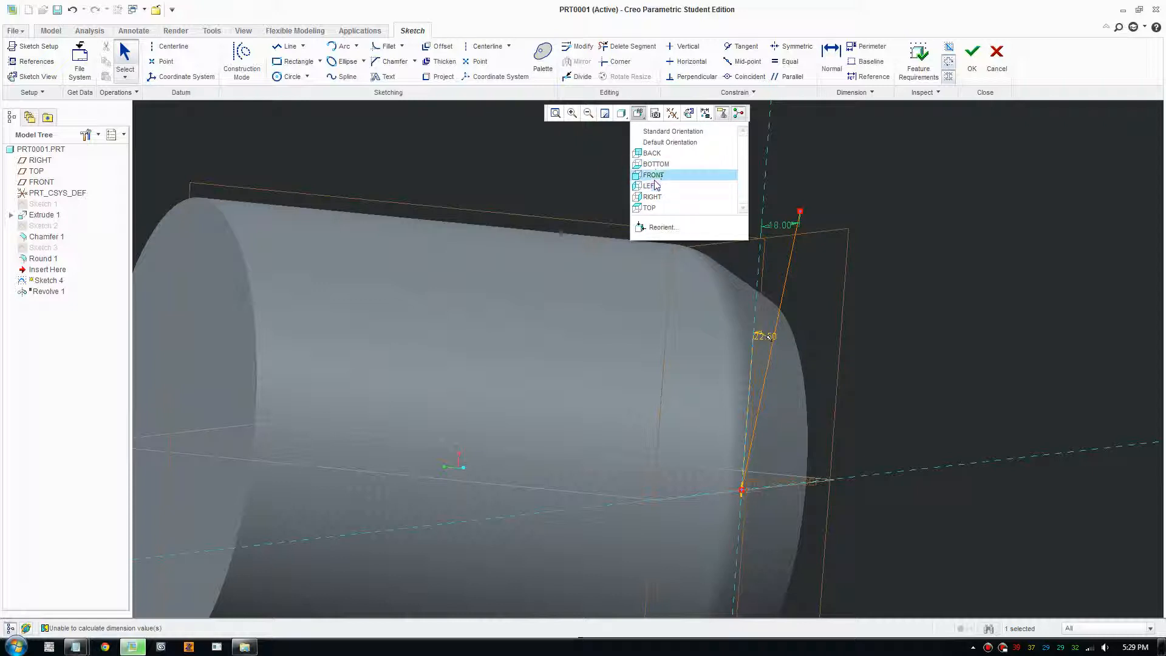
{"action": "left_click", "coordinate": [652, 175]}
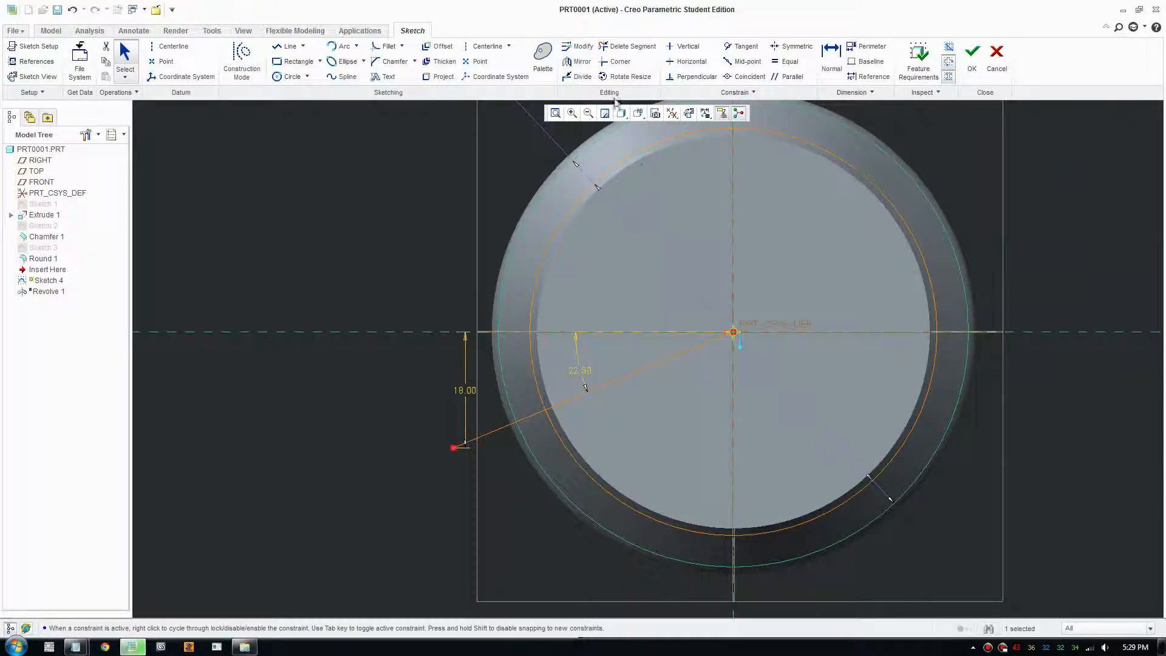
{"action": "left_click", "coordinate": [631, 46]}
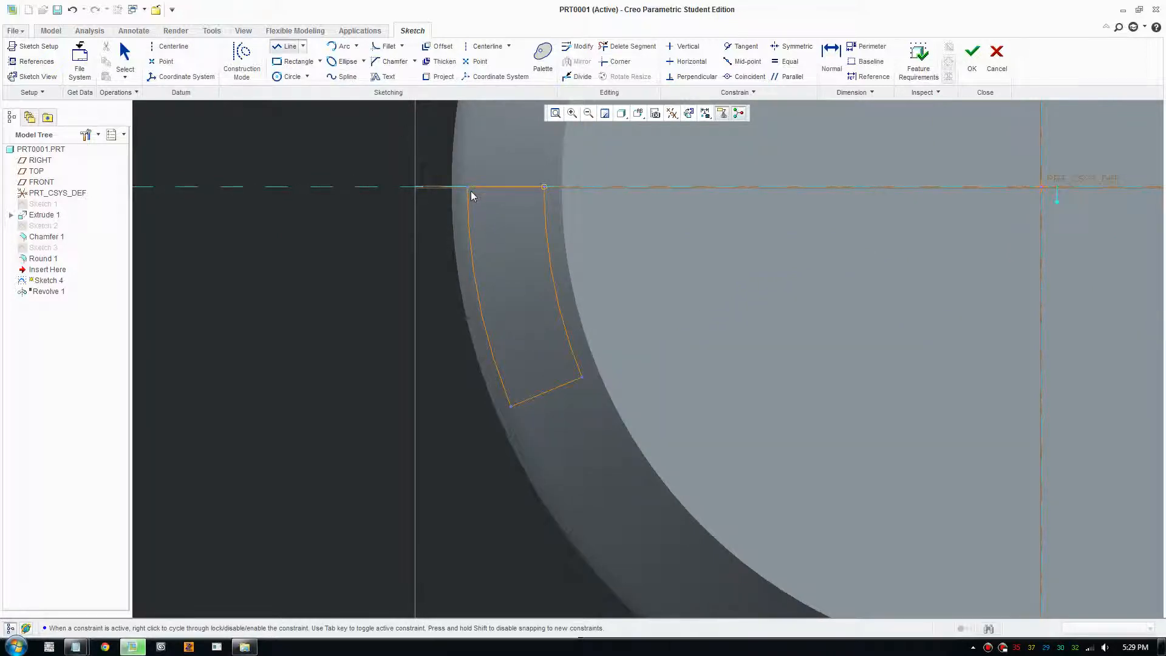
{"action": "left_click", "coordinate": [505, 187]}
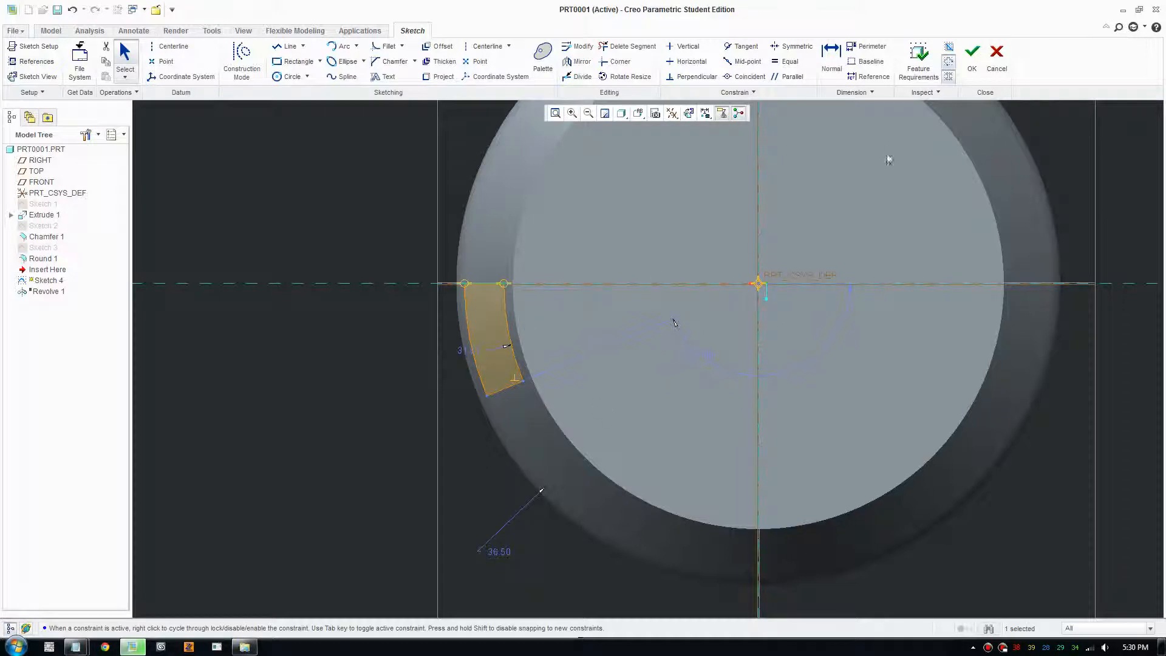
{"action": "left_click", "coordinate": [971, 51]}
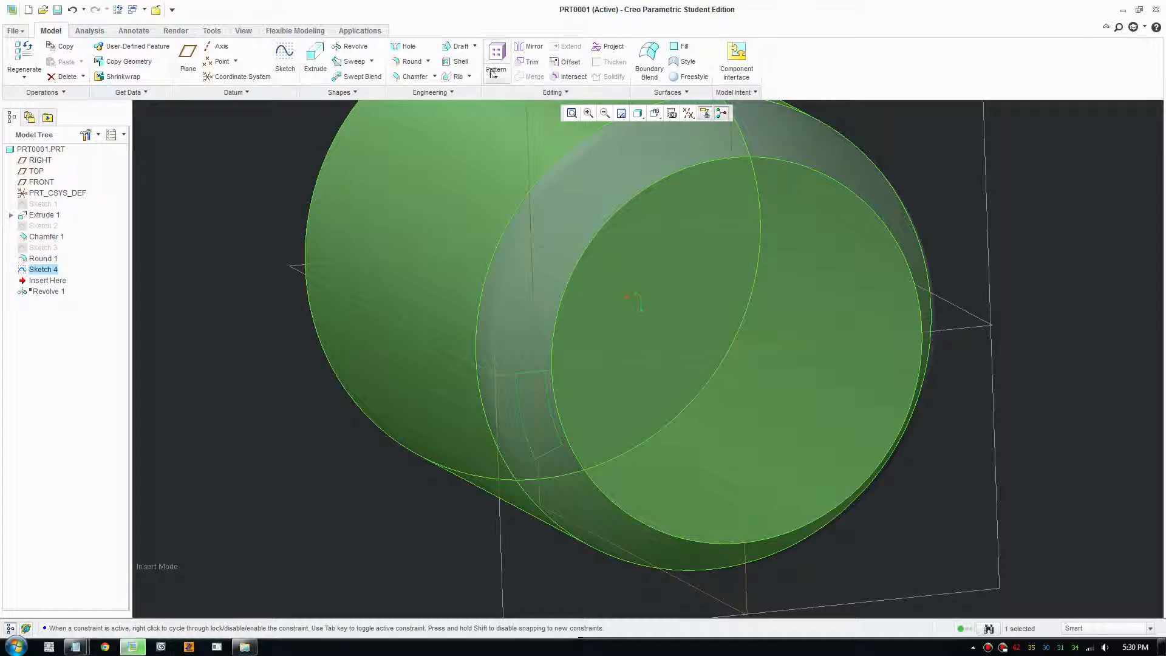
- Pattern Sketch 4 around the cup's central axis with 18 members at 22.5° spacing
{"action": "left_click", "coordinate": [496, 62]}
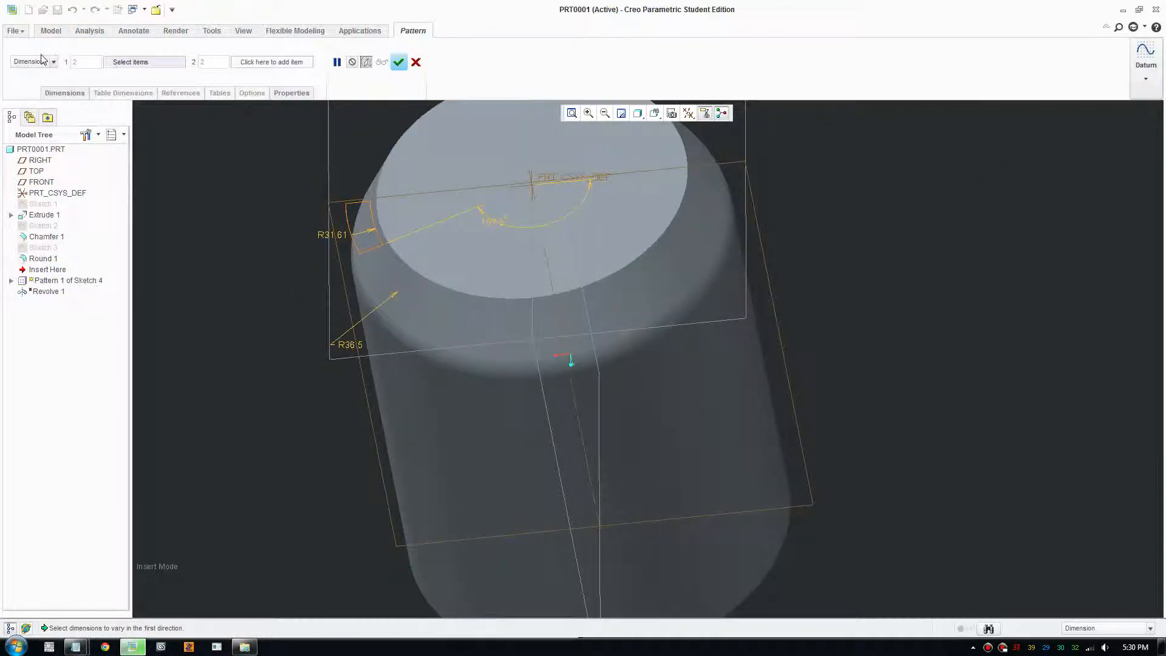
{"action": "left_click", "coordinate": [30, 62]}
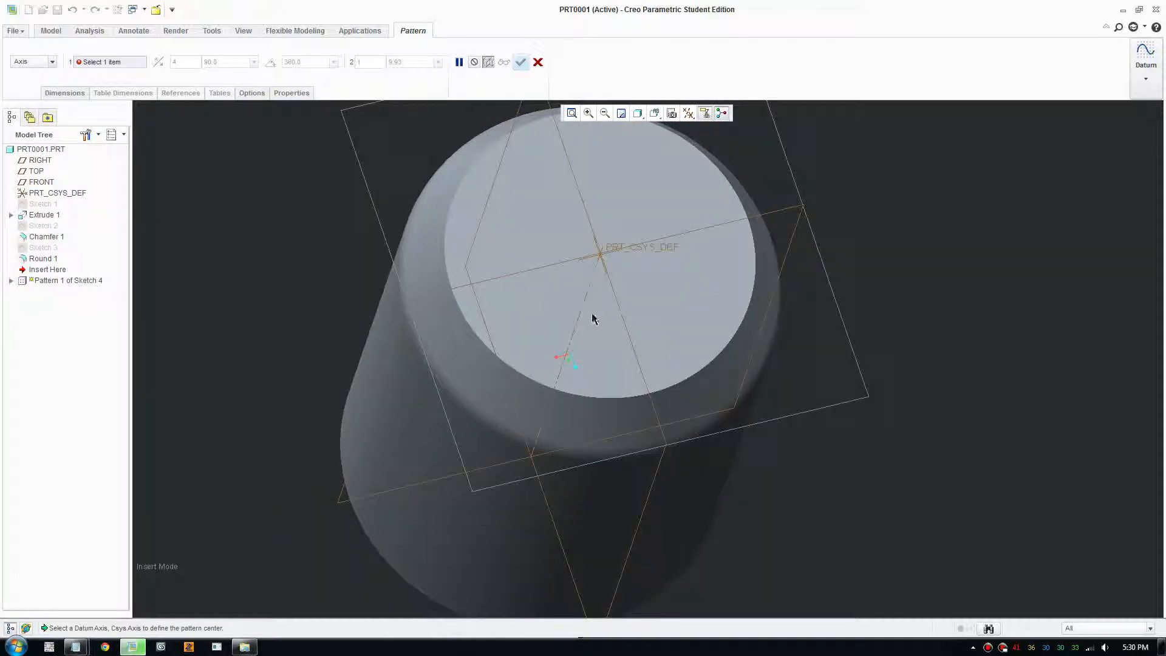
{"action": "left_click", "coordinate": [452, 322]}
{"action": "type", "text": "18"}
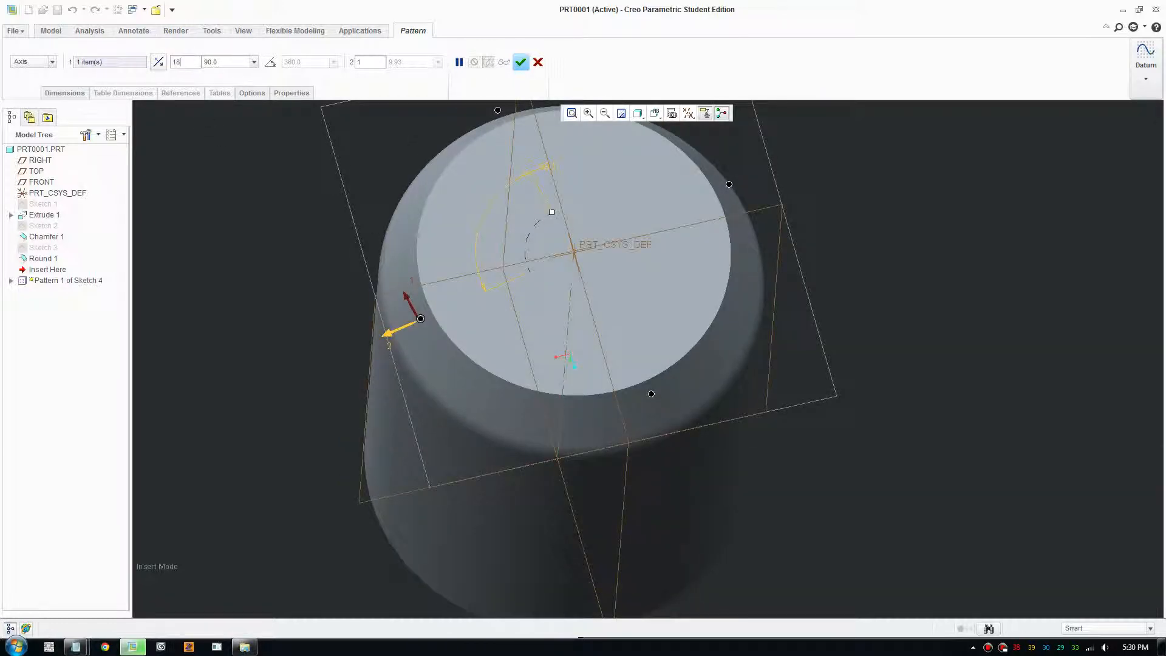
{"action": "type", "text": "22.5"}
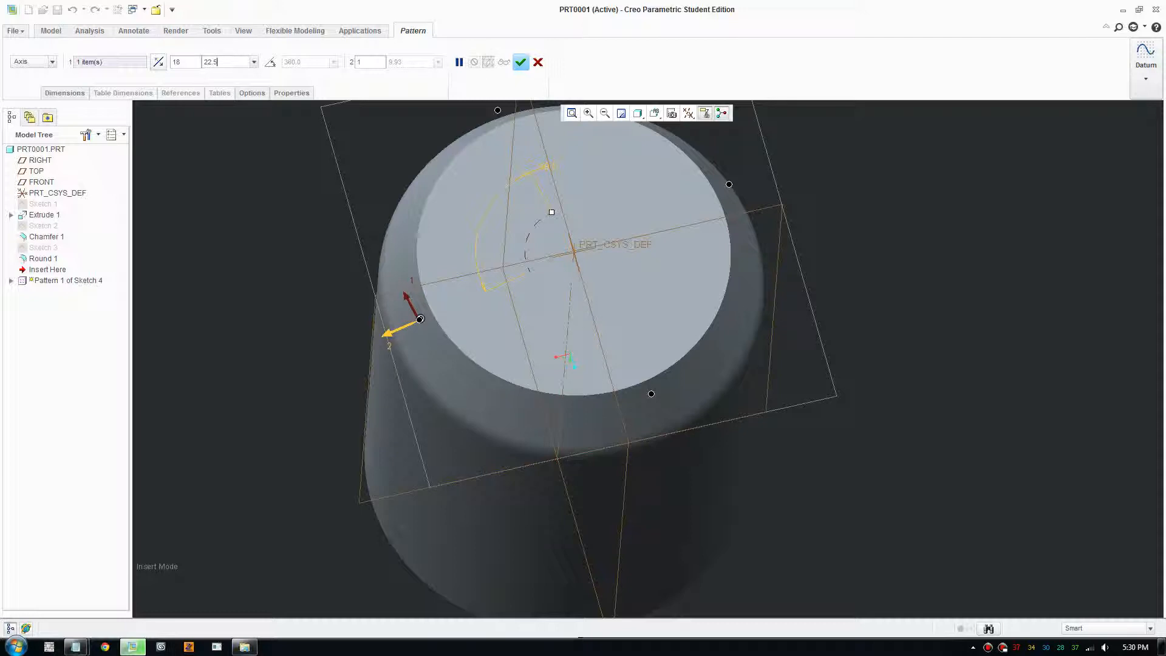
{"action": "left_click", "coordinate": [488, 62]}
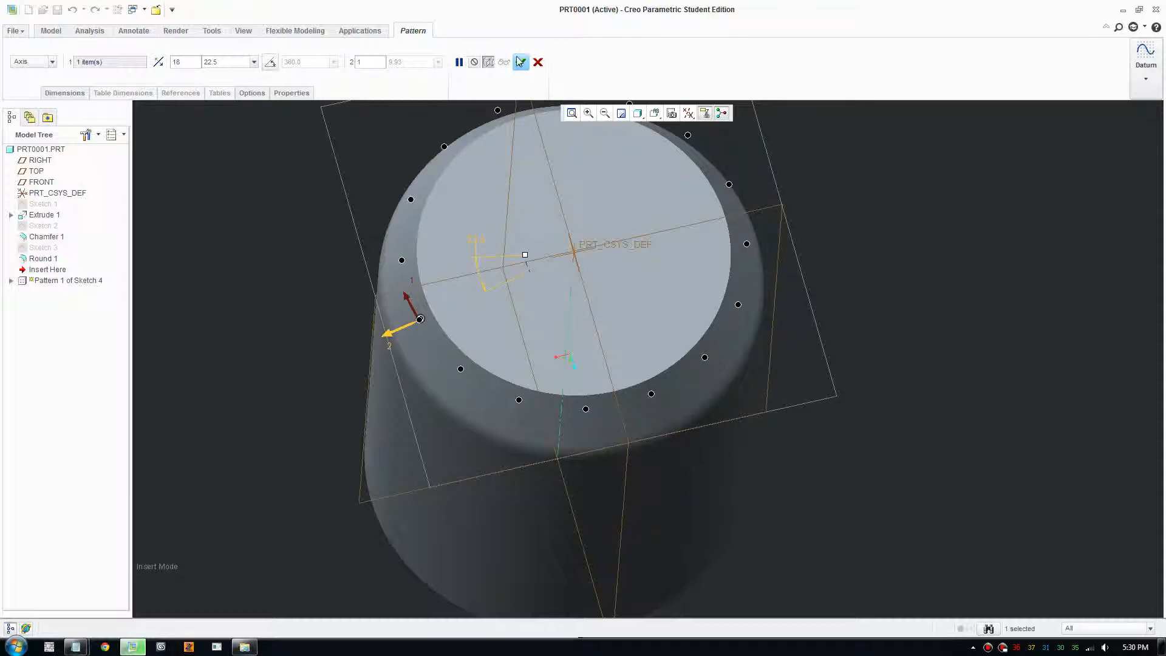
{"action": "left_click", "coordinate": [521, 62]}
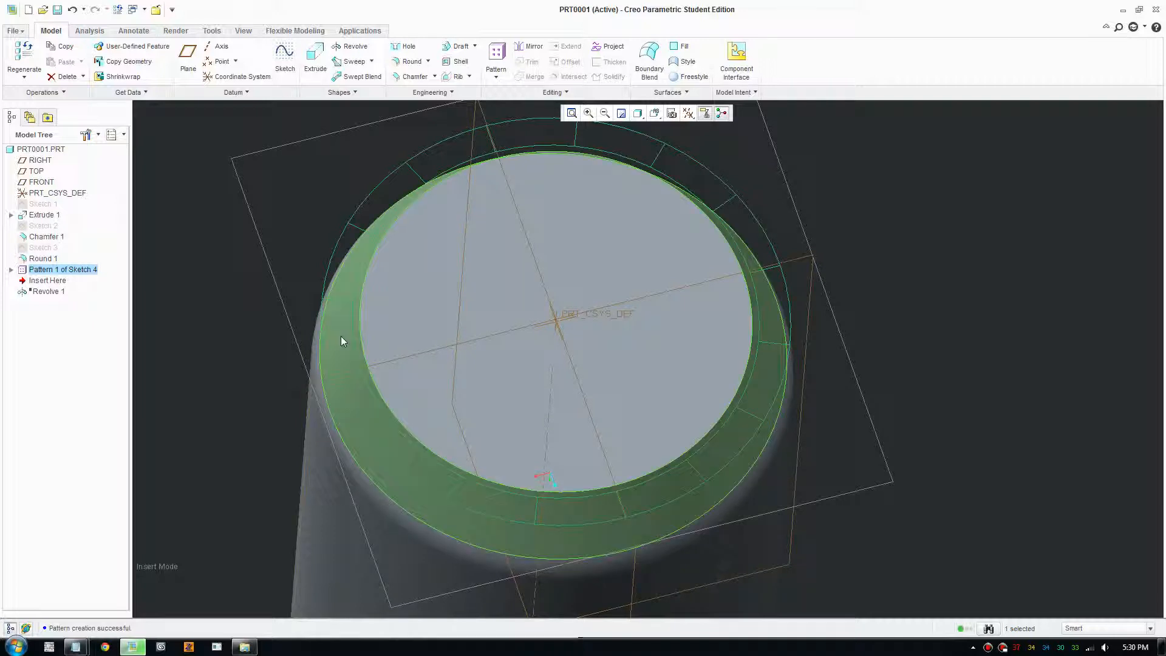
- Start a Project feature choosing Sketch 4 as the chain, then cancel the unfinished attempt
{"action": "left_click", "coordinate": [611, 46]}
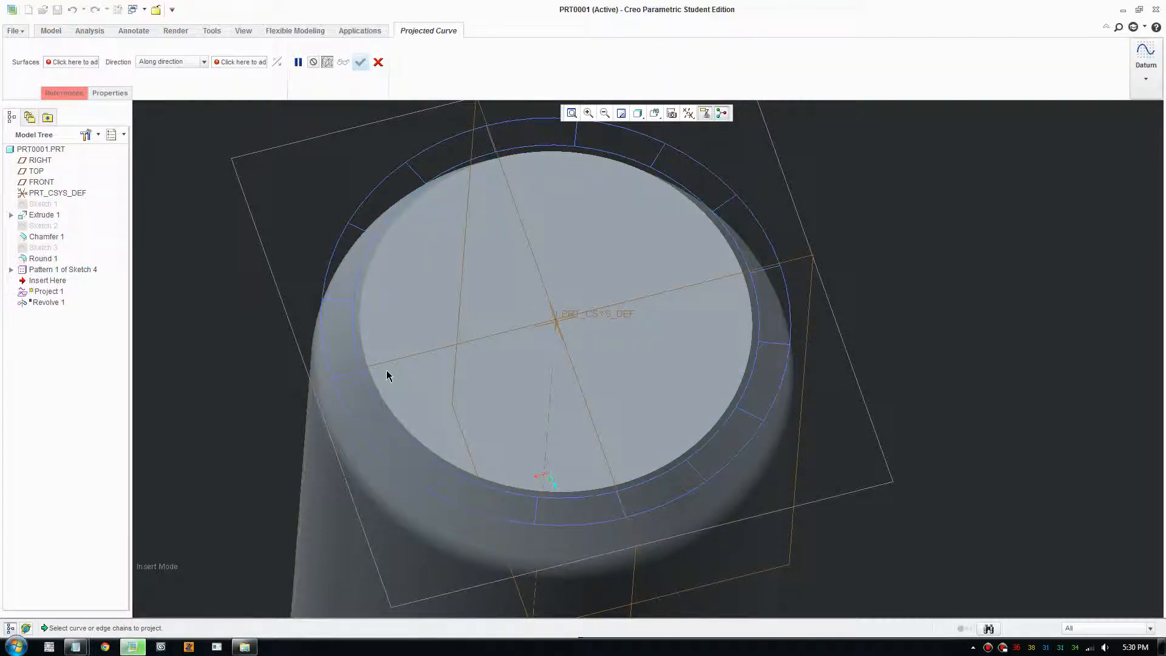
{"action": "left_click", "coordinate": [64, 92]}
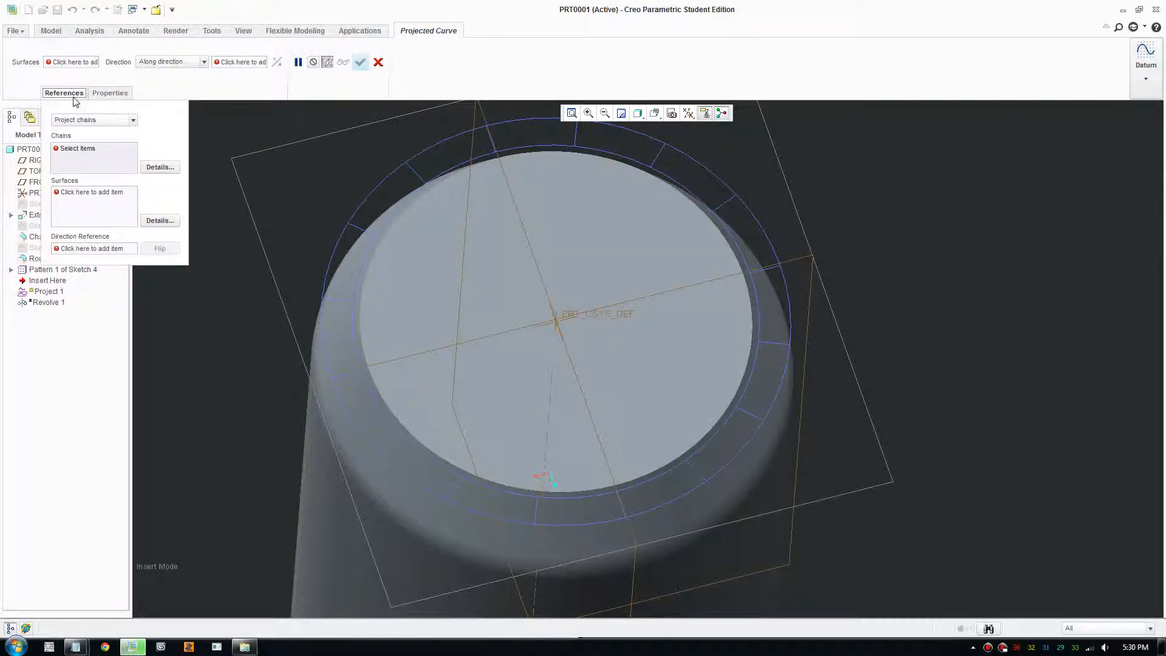
{"action": "left_click", "coordinate": [379, 62]}
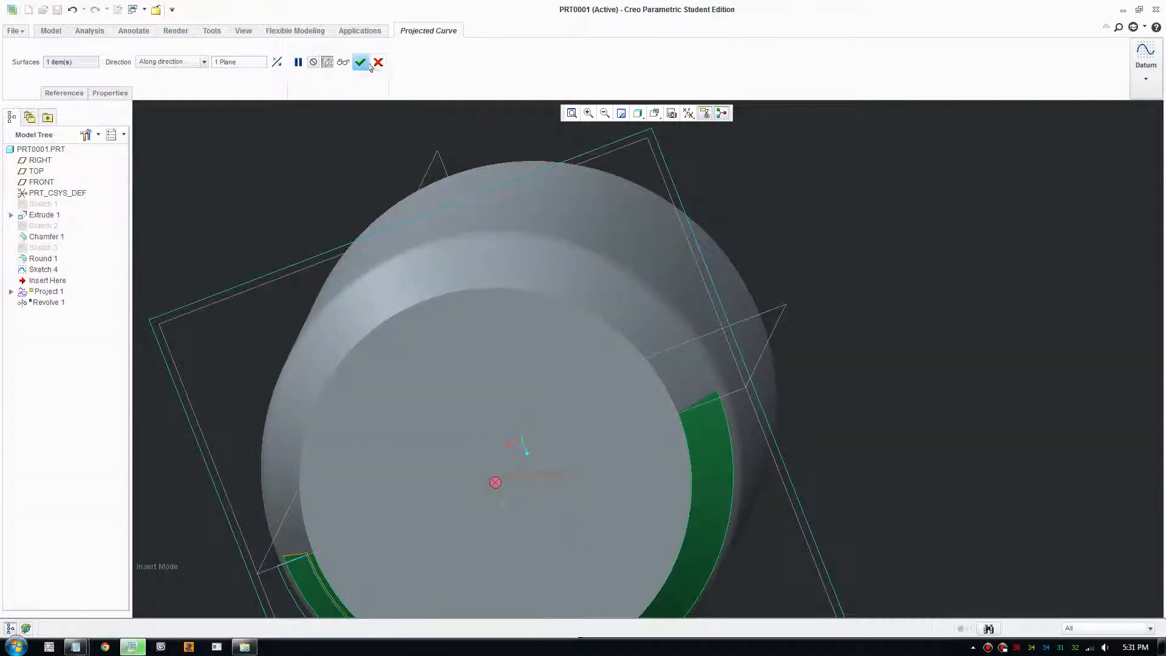
{"action": "left_click", "coordinate": [361, 61]}
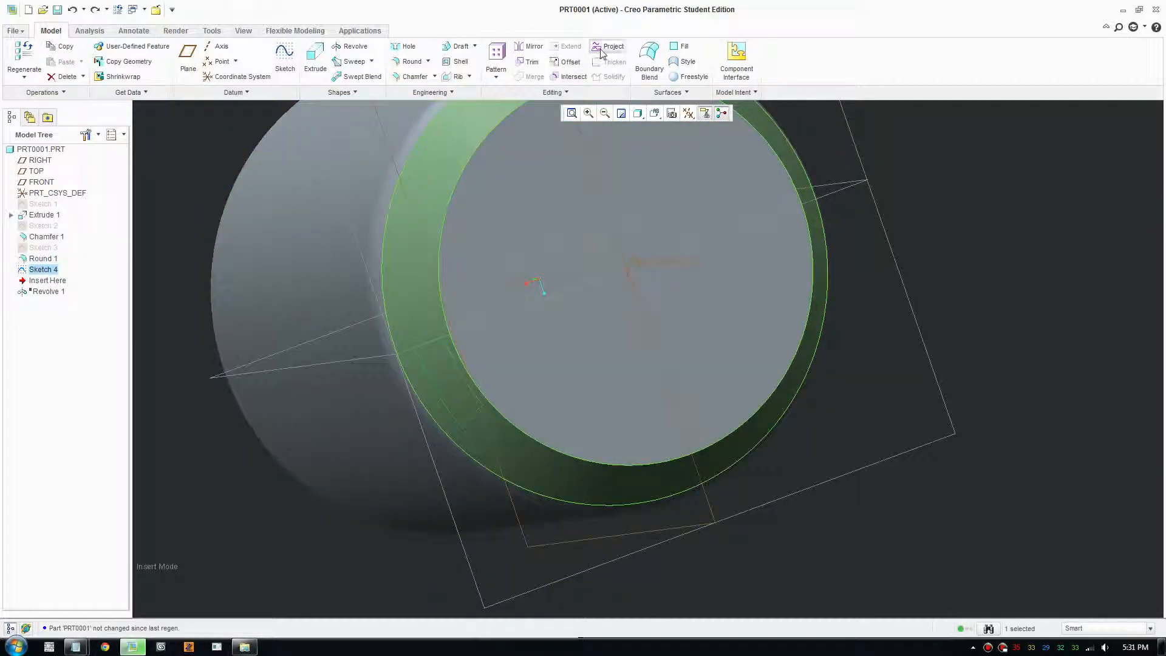
- Project the segment sketch onto the cup's bottom ring surface as Project 1
{"action": "left_click", "coordinate": [612, 46]}
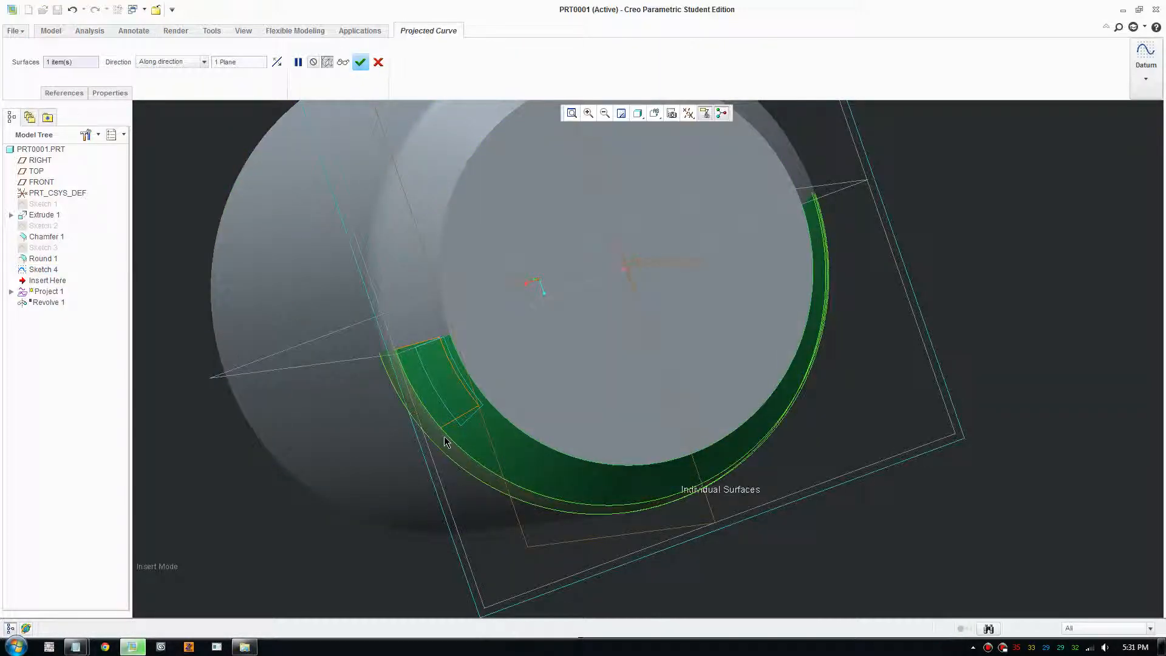
{"action": "left_click", "coordinate": [360, 62]}
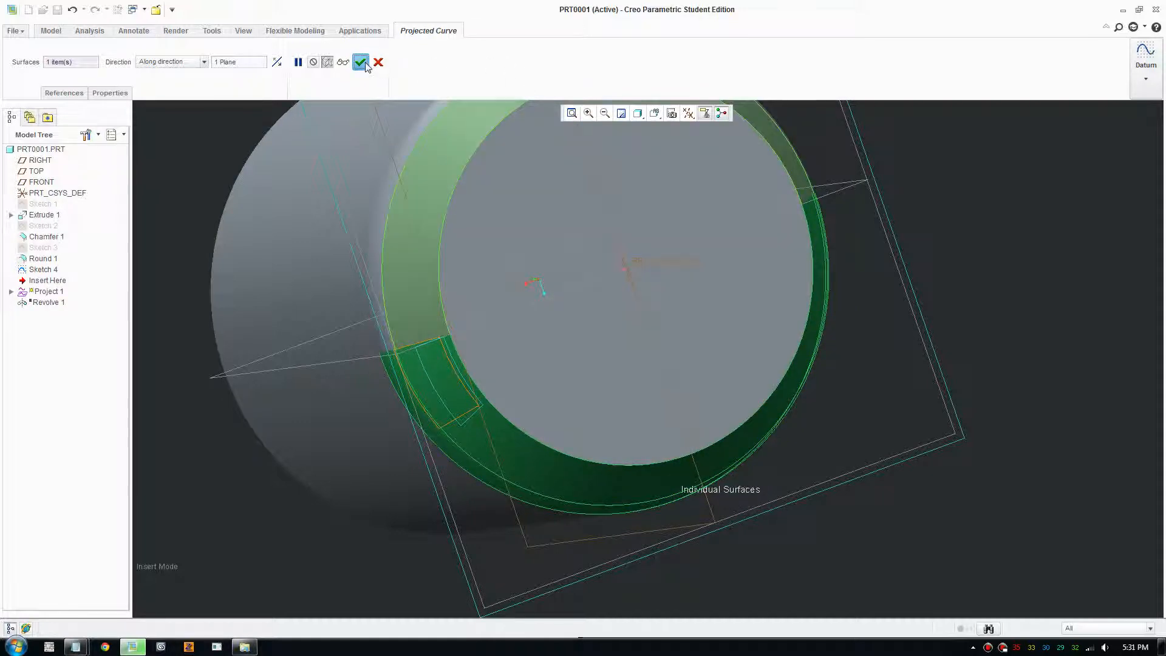
{"action": "left_click", "coordinate": [360, 62]}
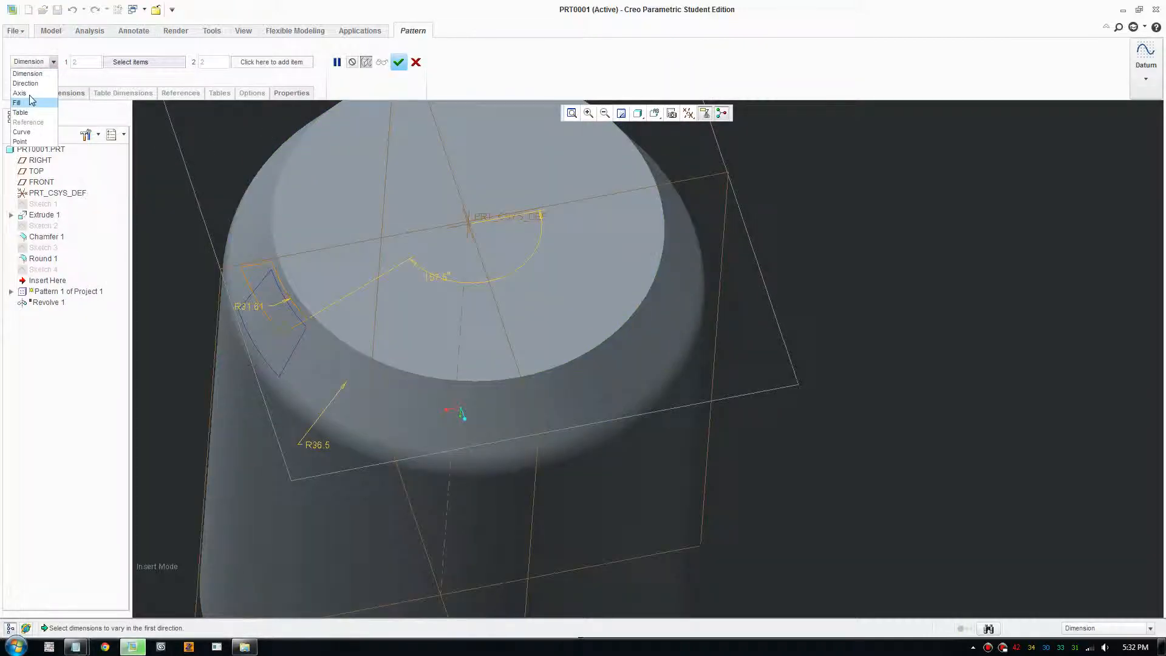
- Axis-pattern Project 1 with 18 members at 22.5° around the central axis
{"action": "left_click", "coordinate": [20, 92]}
{"action": "type", "text": "22.5"}
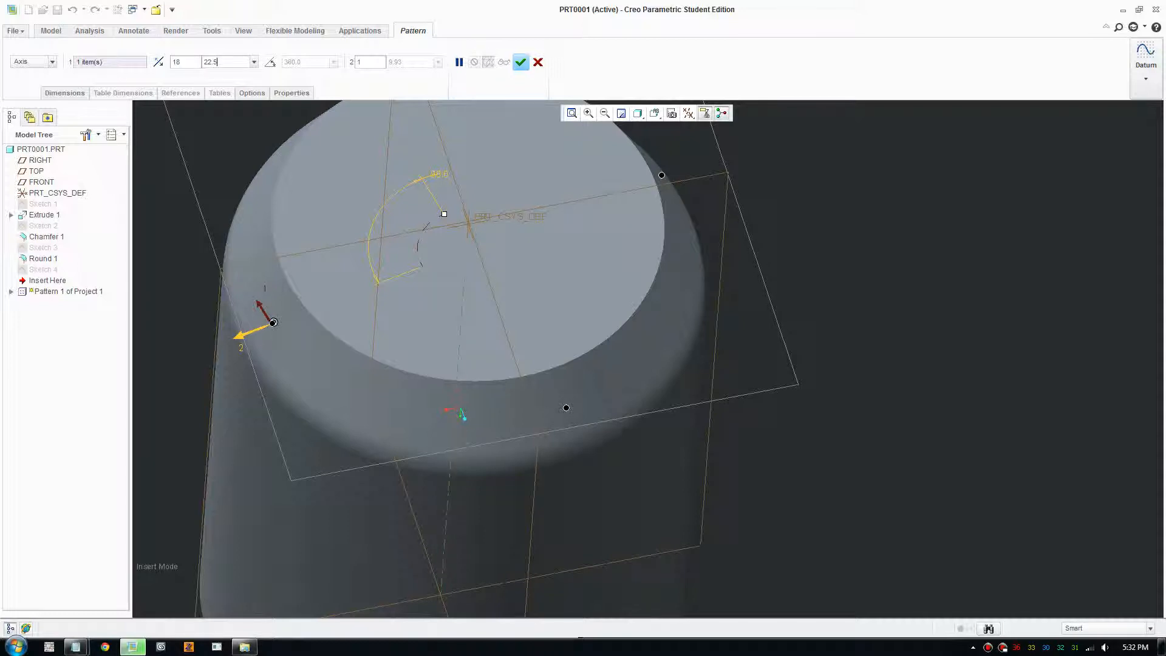
{"action": "left_click", "coordinate": [519, 62]}
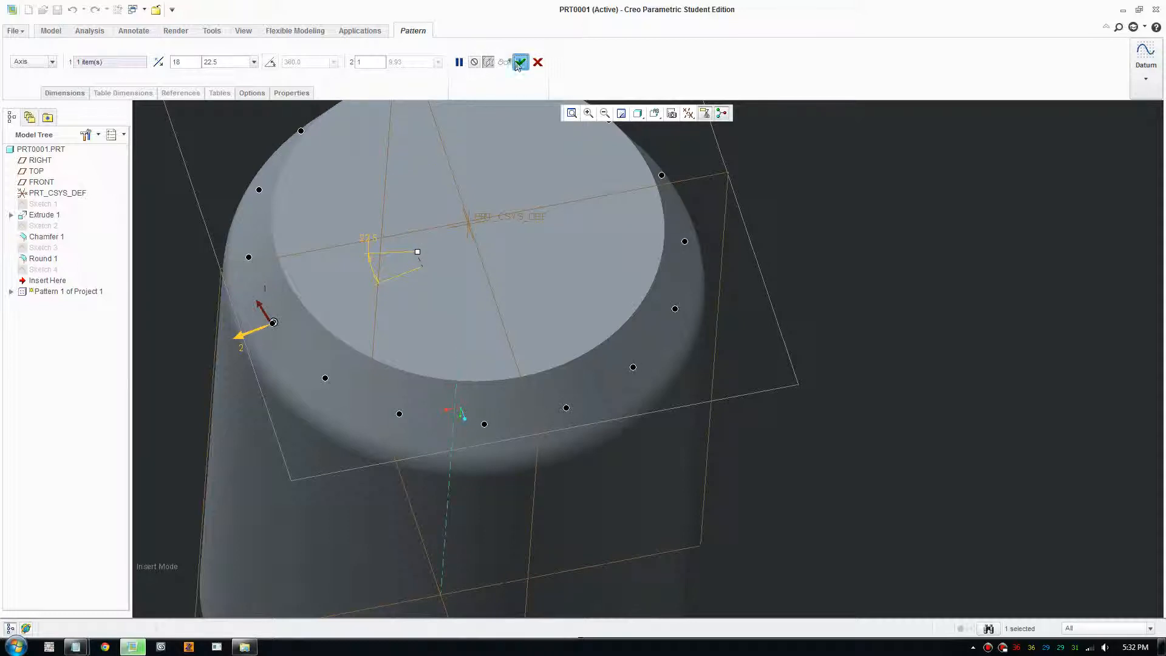
{"action": "left_click", "coordinate": [521, 62]}
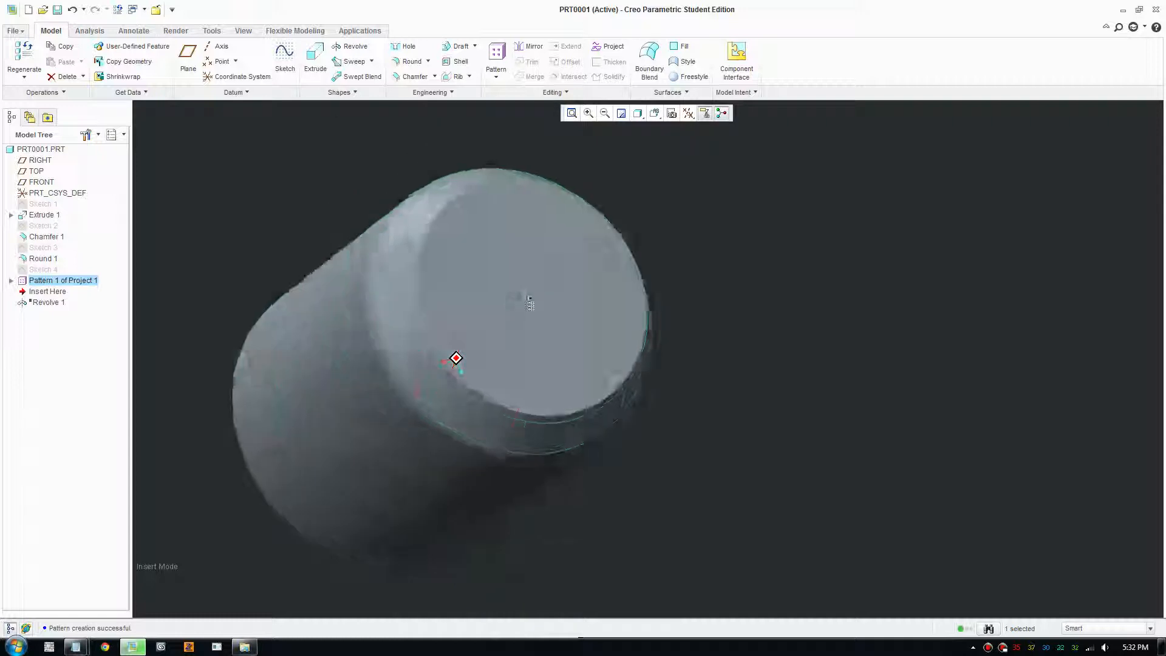